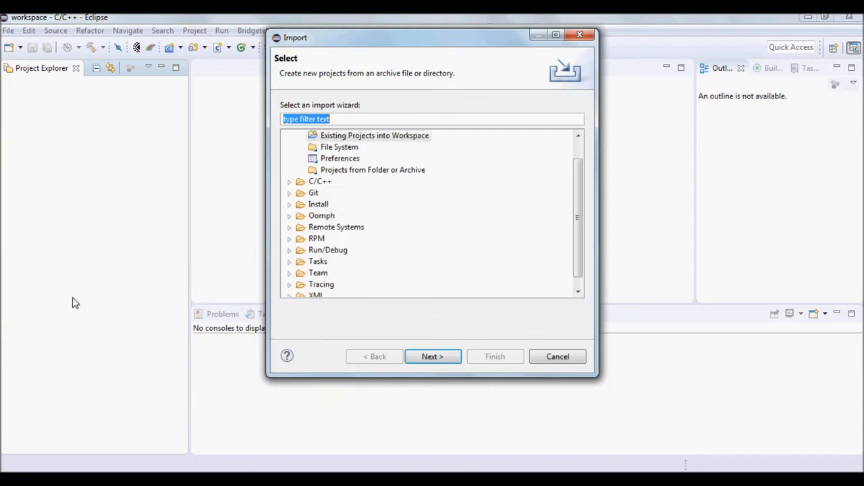
Import the USBH Example FT232 existing project into the Eclipse workspace
{"action": "left_click", "coordinate": [432, 357]}
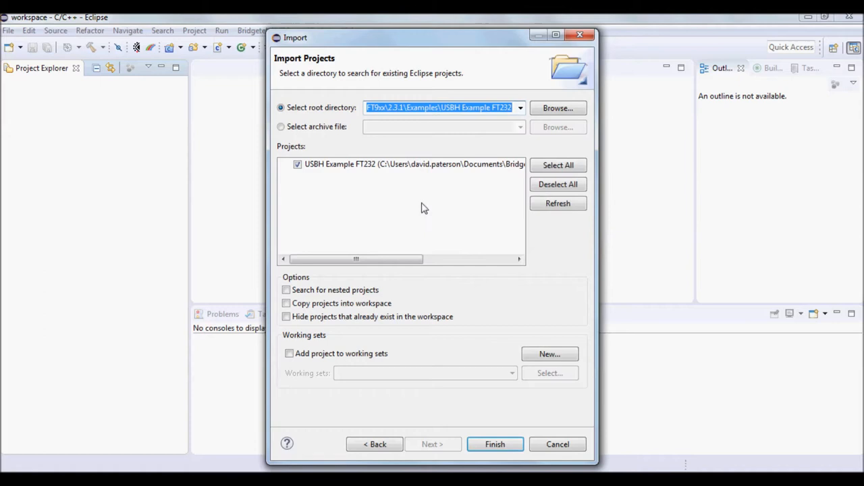
{"action": "left_click", "coordinate": [494, 444]}
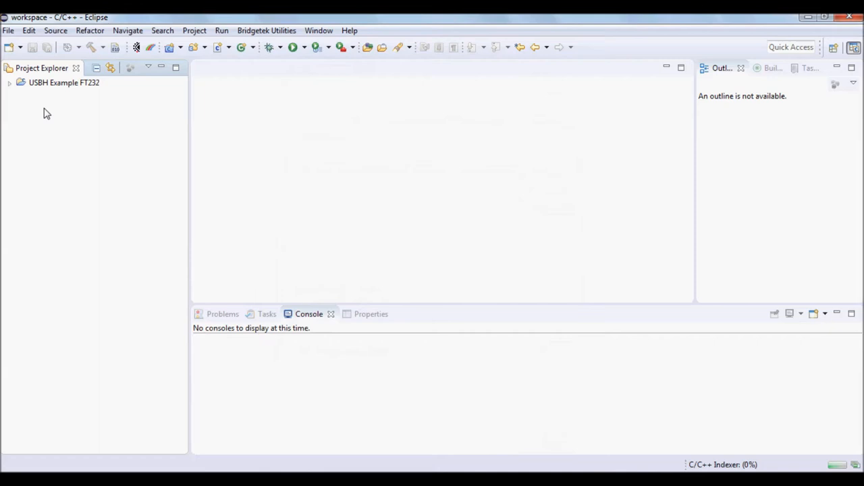
Show usbh_ft232_test_1.c in the editor at its FT232 configuration defines
{"action": "double_click", "coordinate": [72, 116]}
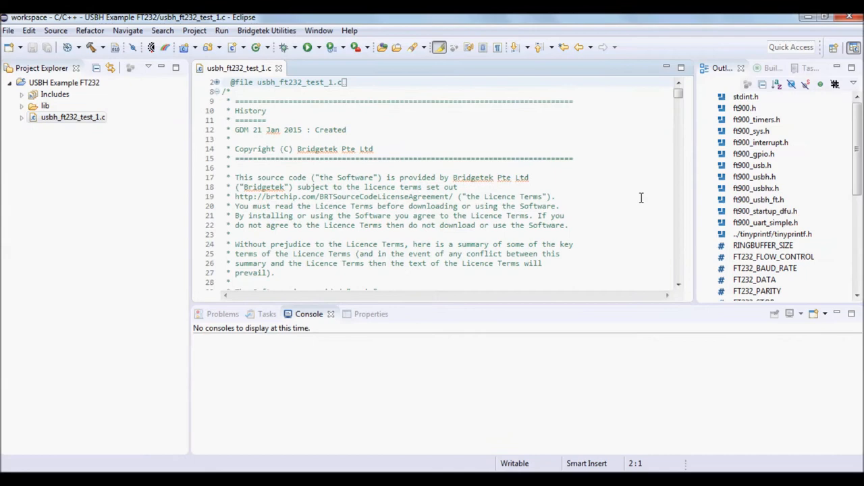
{"action": "scroll", "scroll_direction": "down", "scroll_amount": 3}
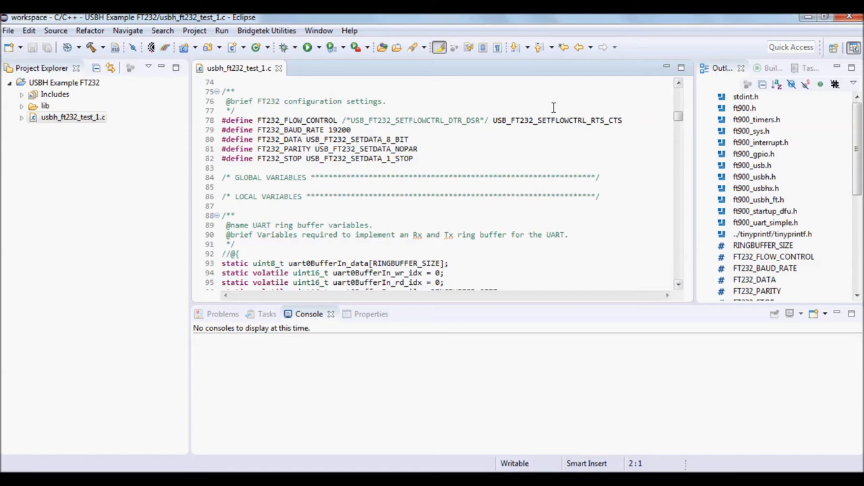
{"action": "right_click", "coordinate": [533, 120]}
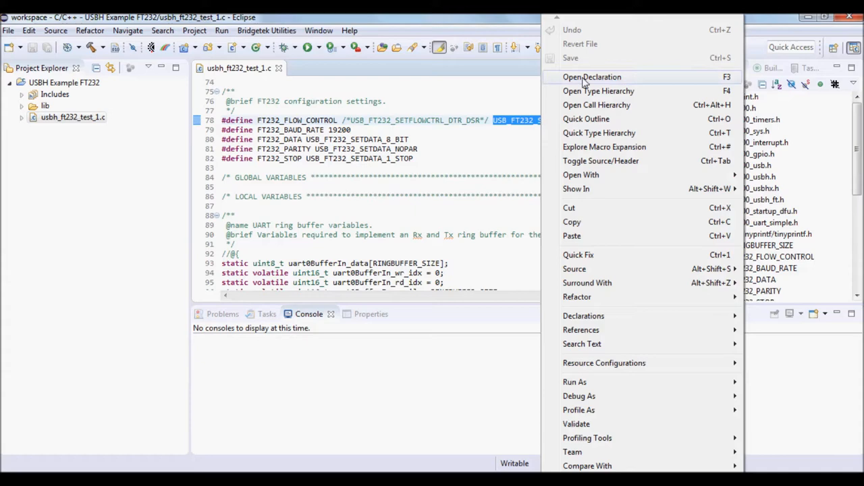
{"action": "left_click", "coordinate": [591, 76]}
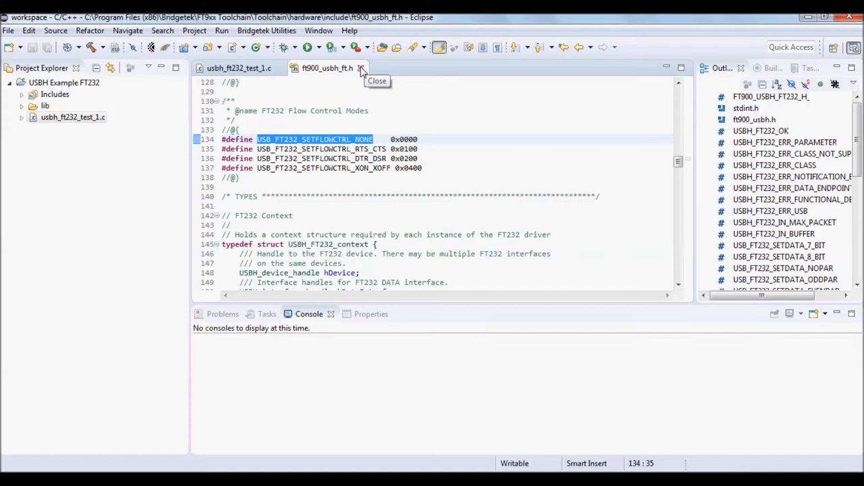
{"action": "left_click", "coordinate": [360, 68]}
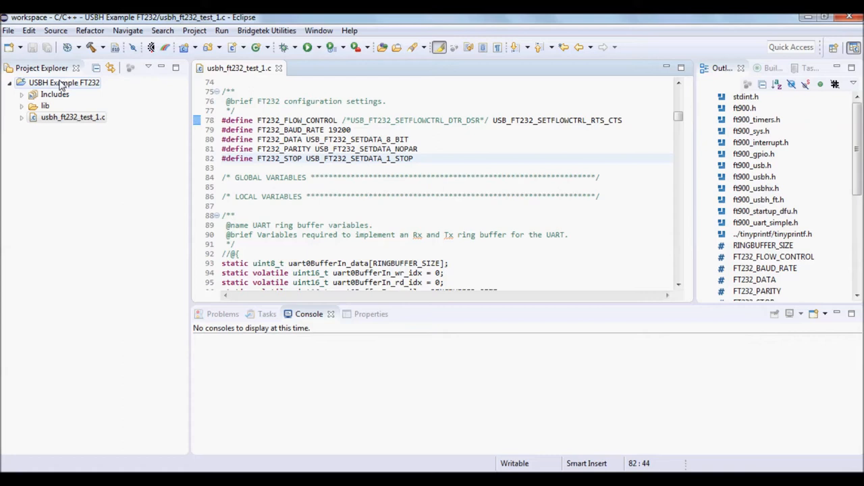
{"action": "left_click", "coordinate": [89, 46]}
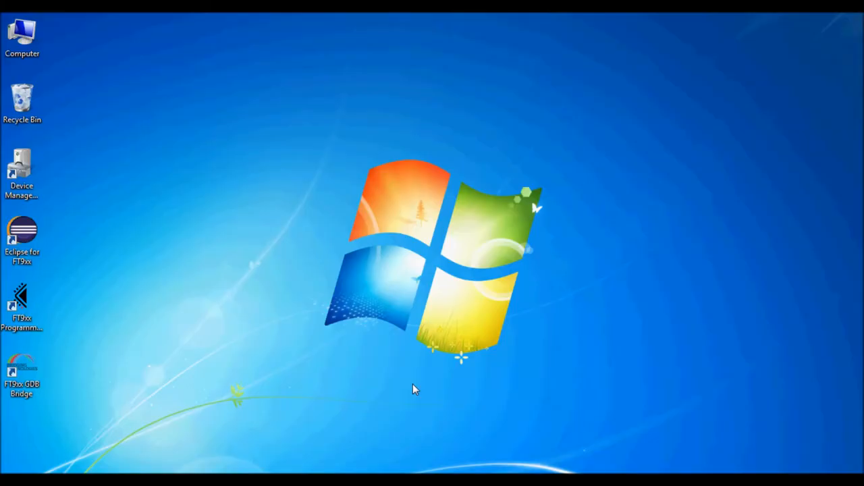
Launch FT9xx Programming Utility, program via One-Wire and continue with the detected FT900
{"action": "double_click", "coordinate": [21, 304]}
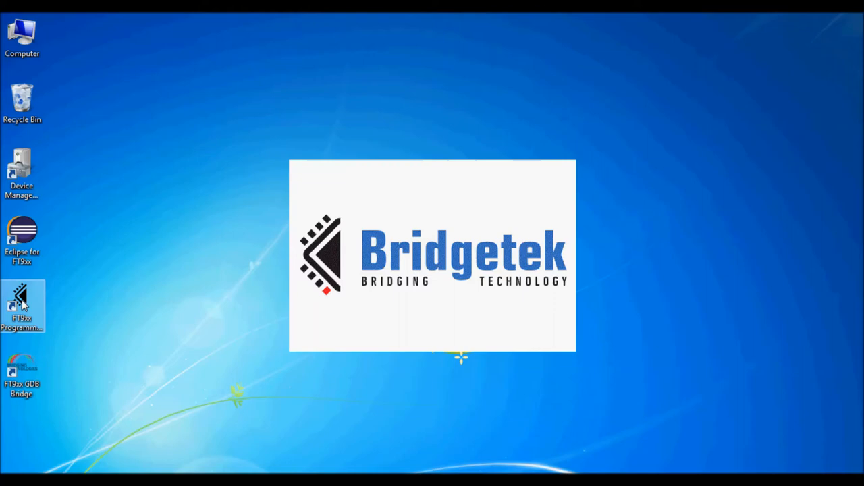
{"action": "double_click", "coordinate": [21, 305]}
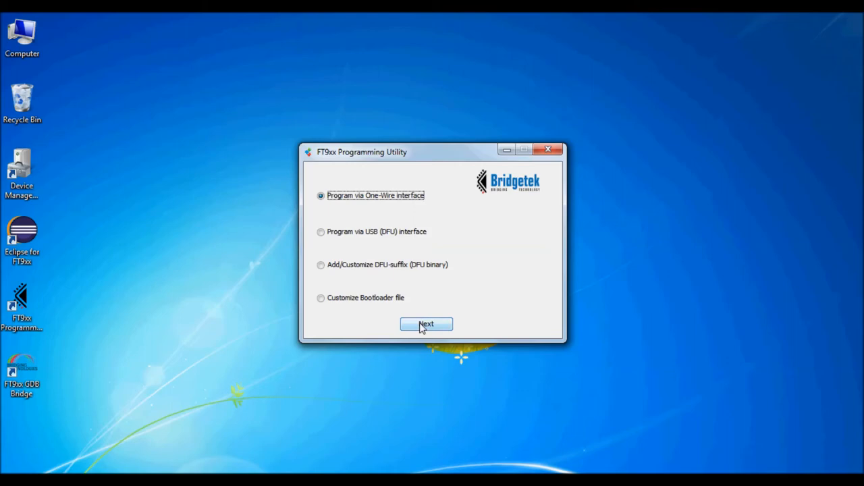
{"action": "left_click", "coordinate": [427, 324]}
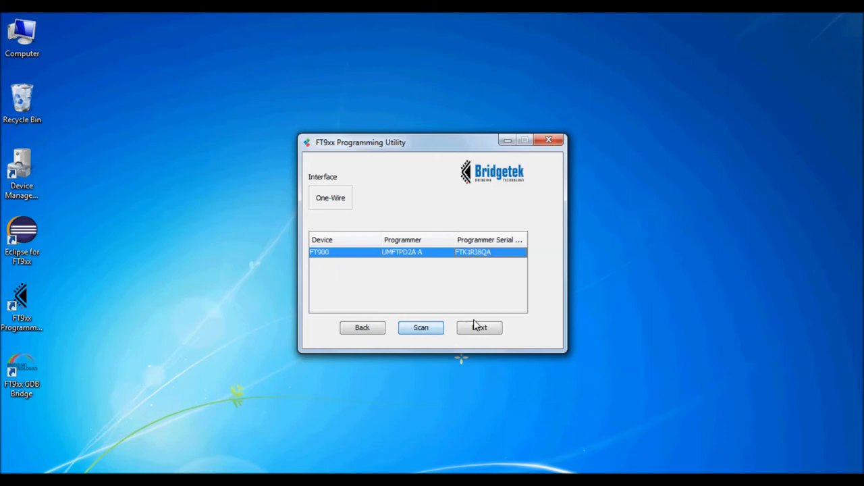
{"action": "left_click", "coordinate": [480, 328]}
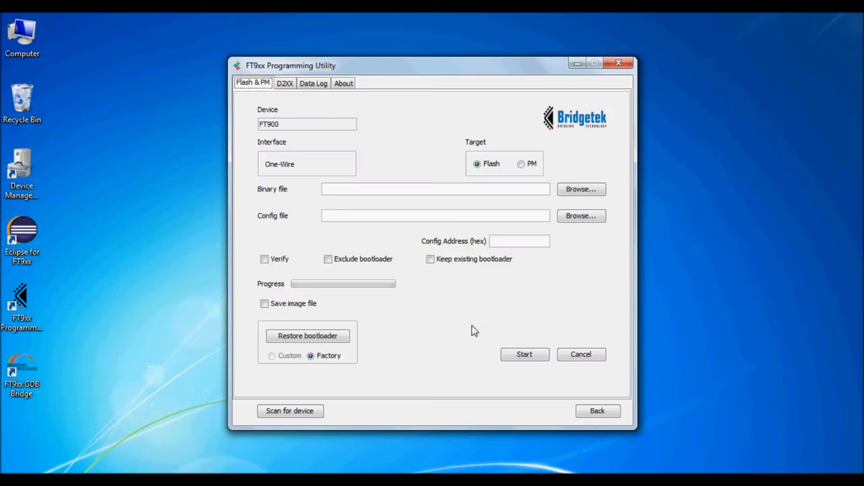
Flash USBH Example FT232.bin from FT900_Debug onto the FT900 with Verify enabled
{"action": "left_click", "coordinate": [581, 189]}
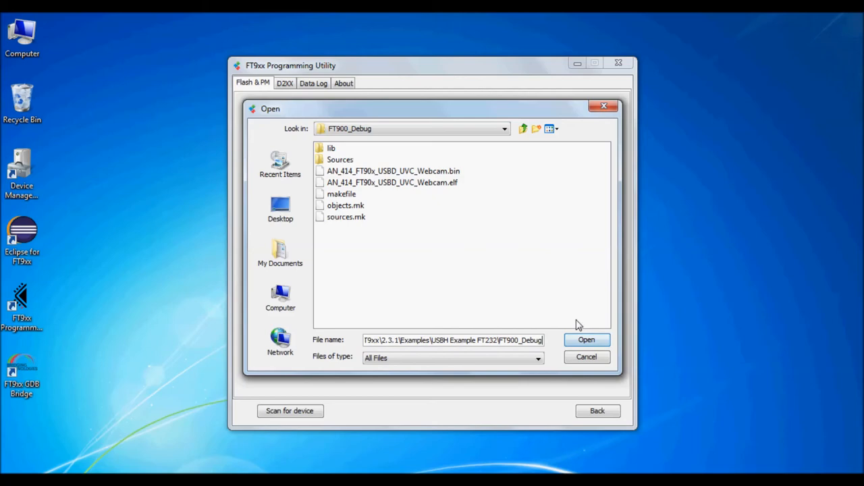
{"action": "left_click", "coordinate": [586, 340]}
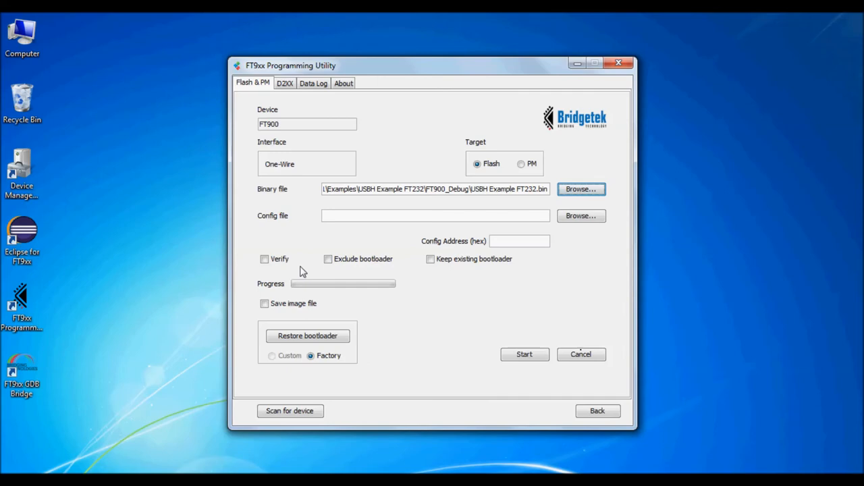
{"action": "left_click", "coordinate": [265, 259]}
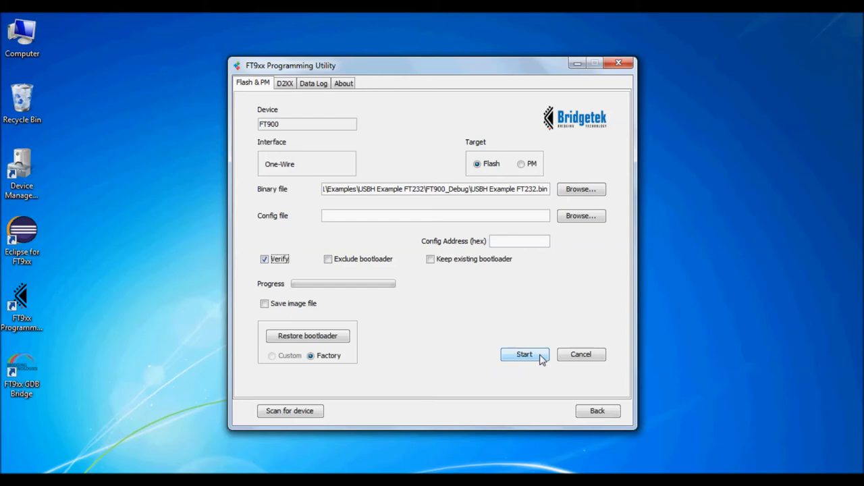
{"action": "left_click", "coordinate": [524, 354]}
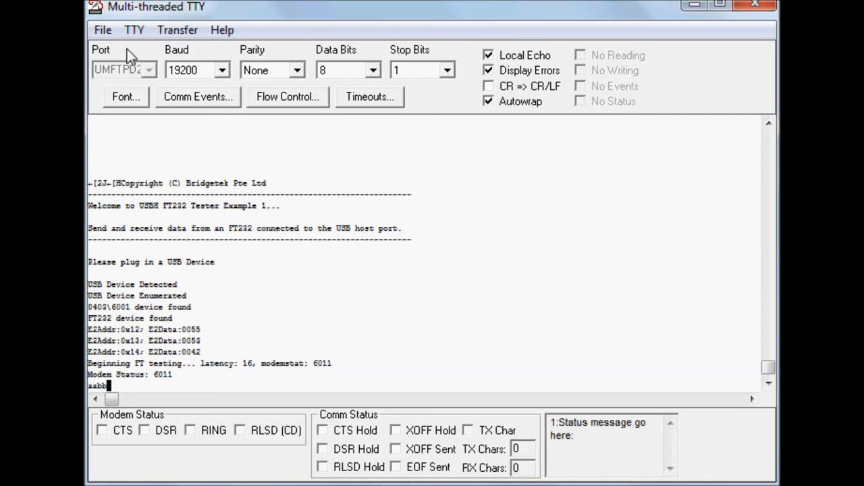
Send 'cdefghi' through the FT232 loopback so each letter echoes back doubled
{"action": "type", "text": "ccddeeffgghhii"}
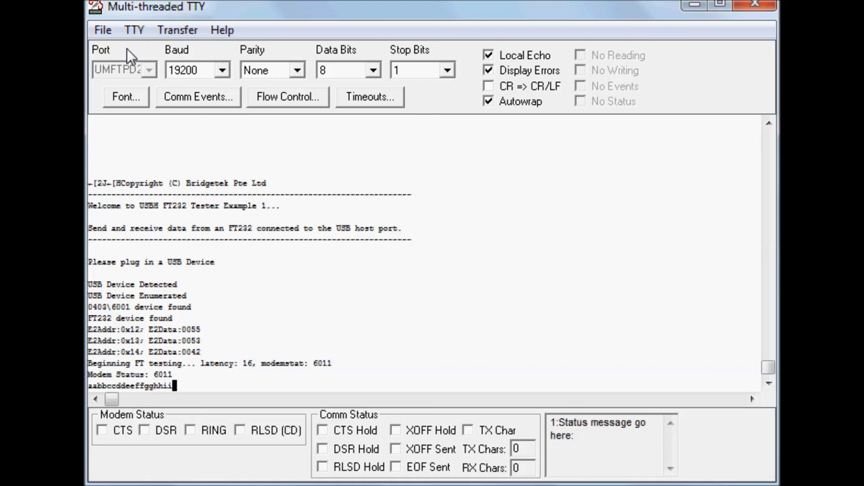